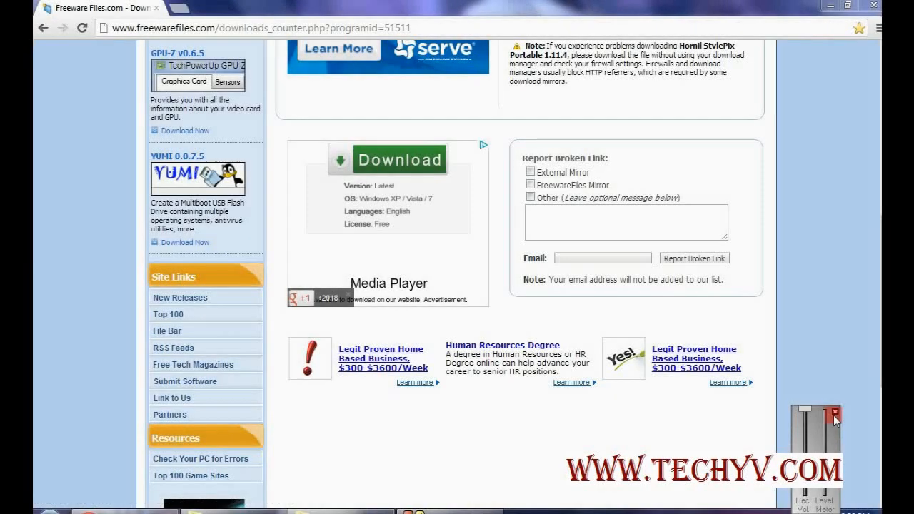
Scroll back up the freewarefiles download page before switching to the Downloads Compressed folder
click(834, 412)
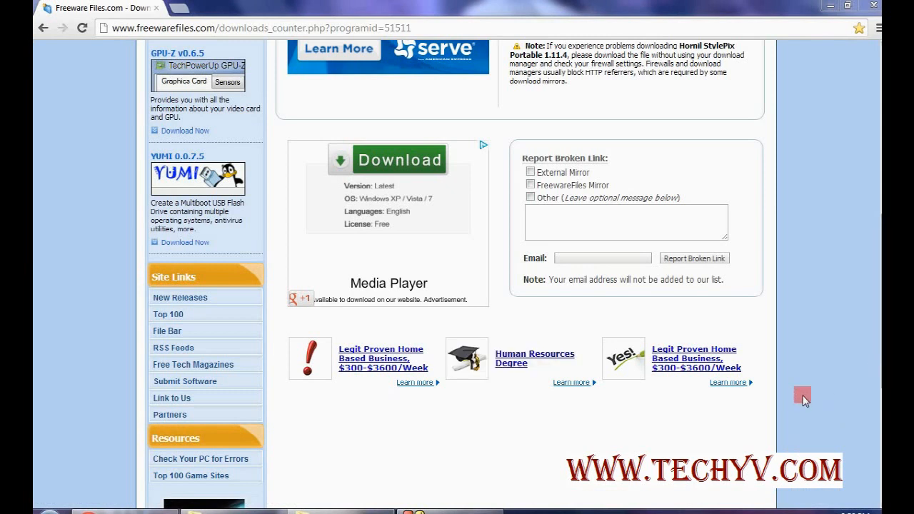
mouse_move(752, 419)
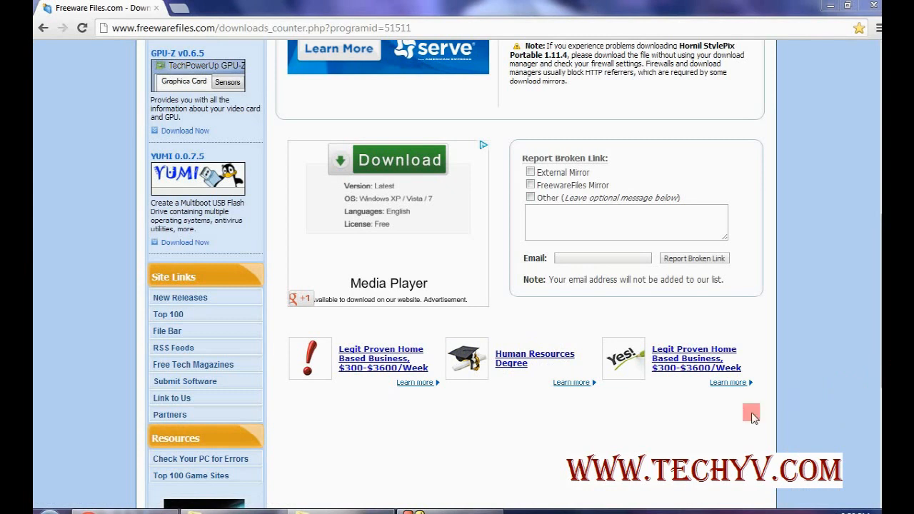
mouse_move(35, 416)
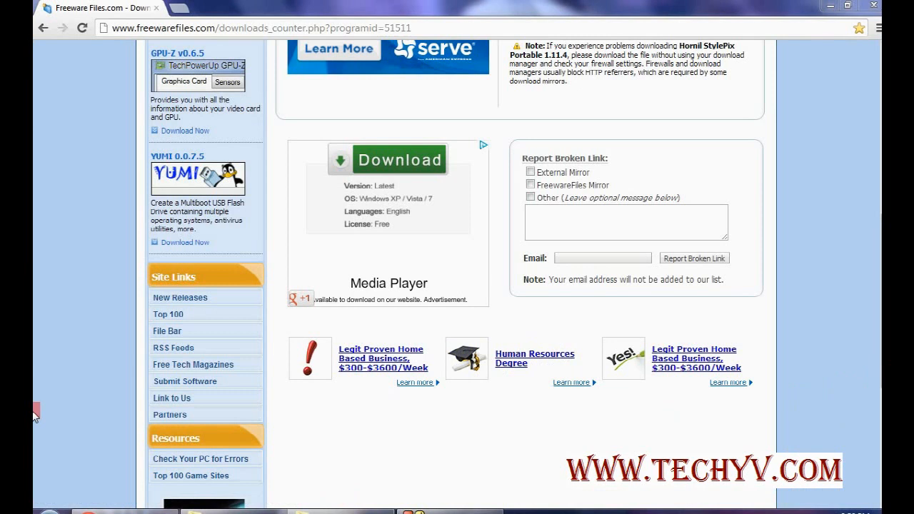
mouse_move(164, 222)
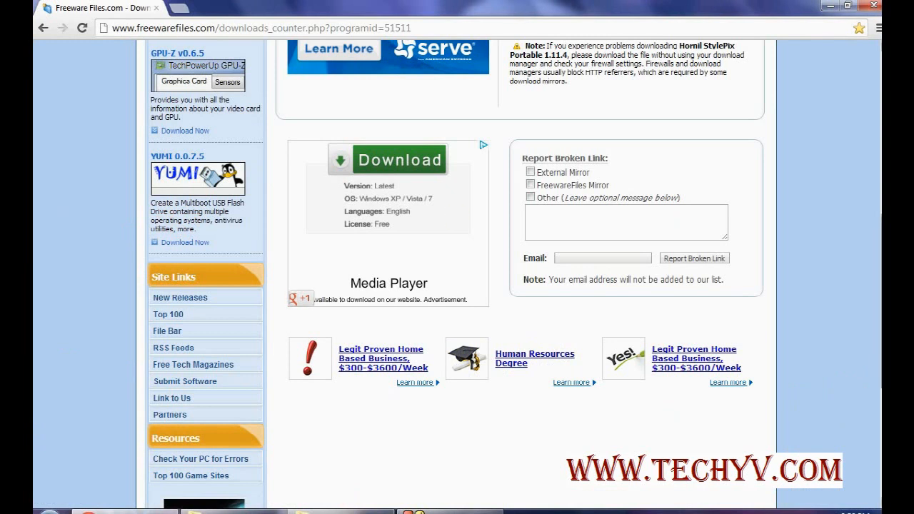
scroll(up, 3)
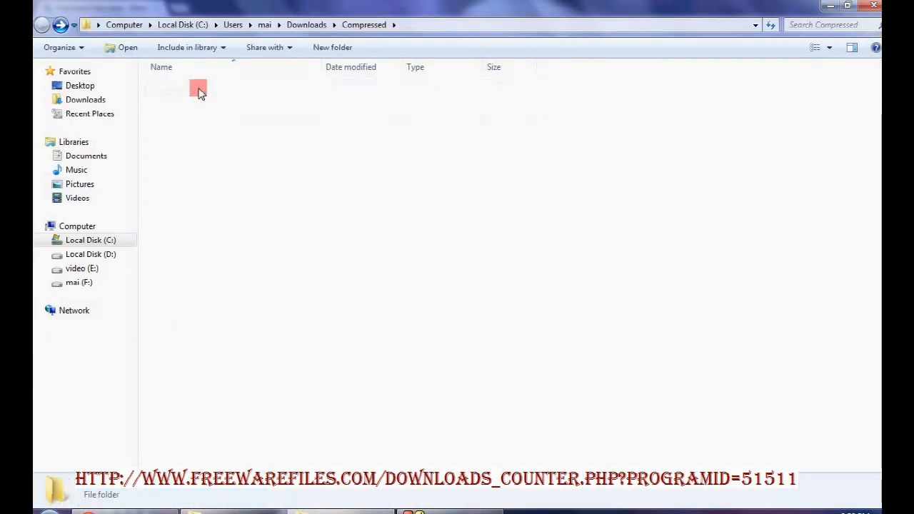
Open HornilStylePix1.11.4, inspect Copyright, Language and License English, then run StylePix.exe
double_click(198, 89)
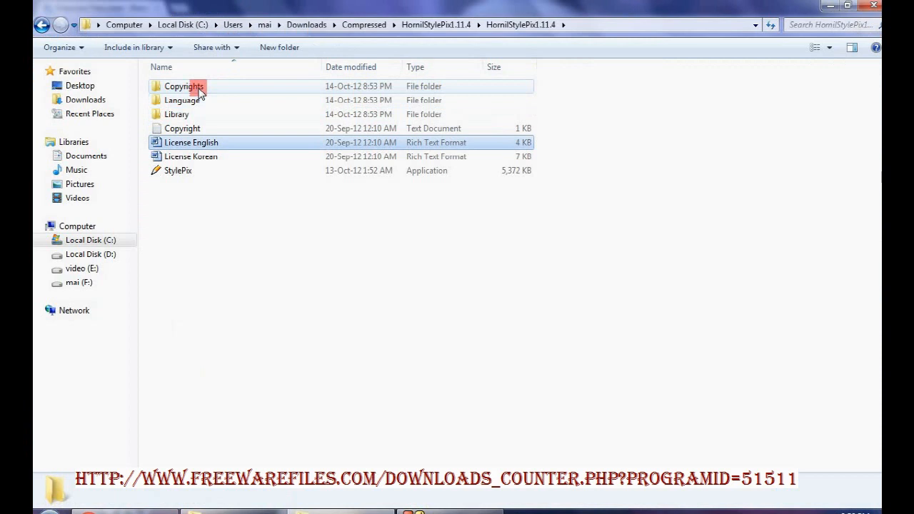
click(178, 170)
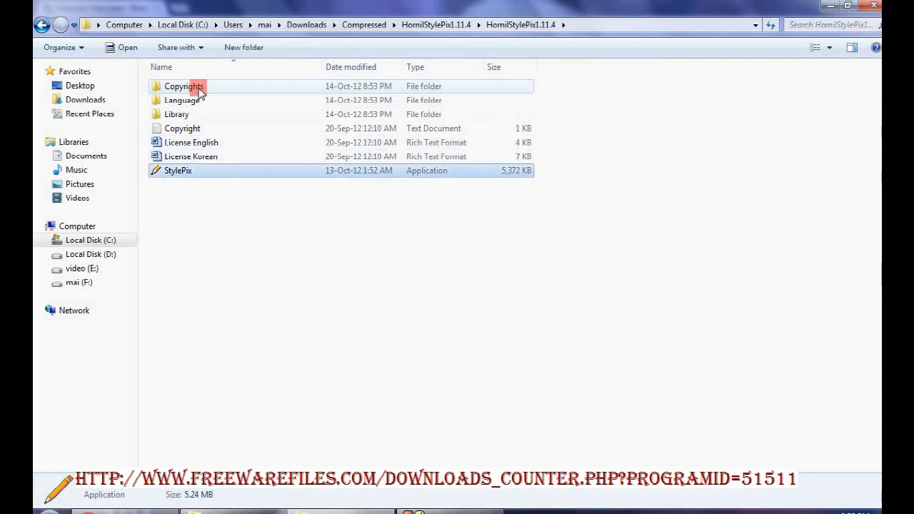
click(182, 127)
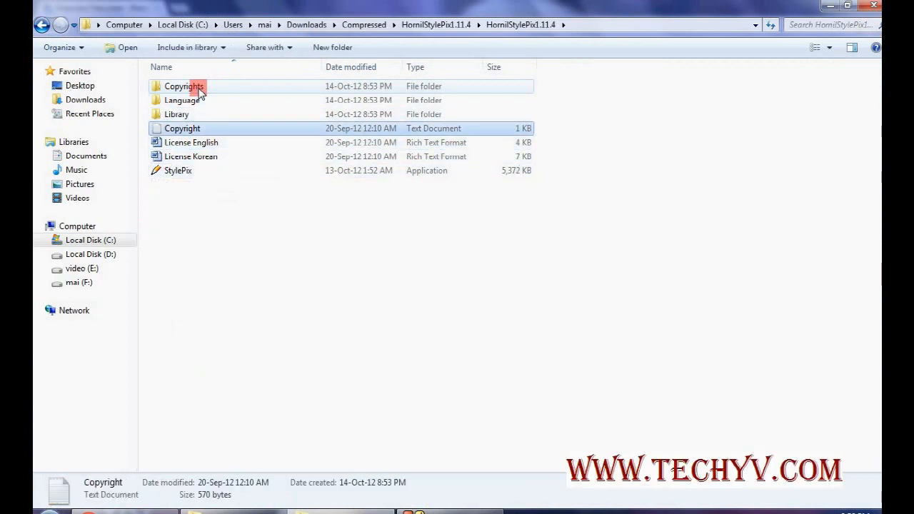
click(182, 100)
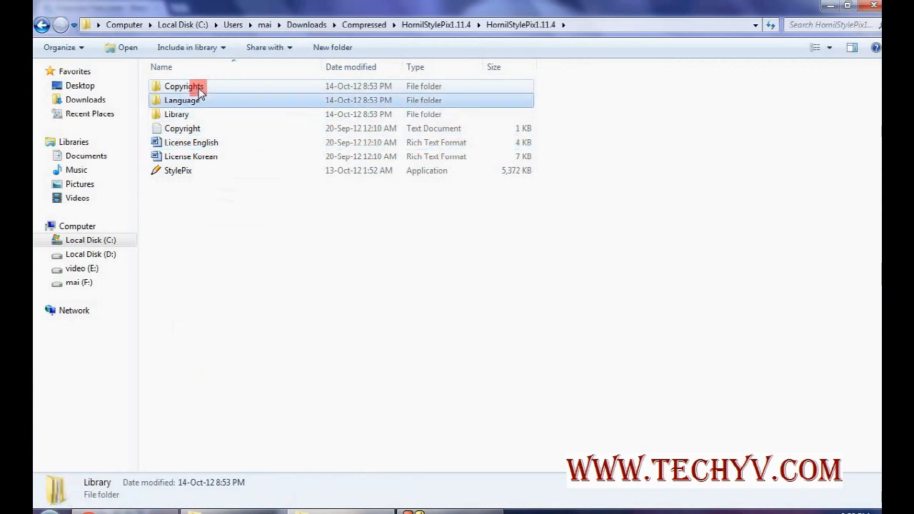
click(191, 142)
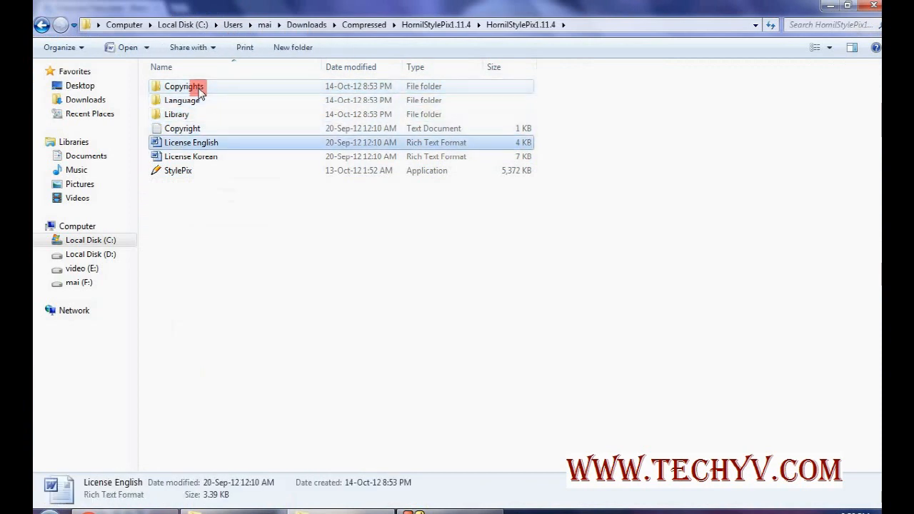
click(178, 170)
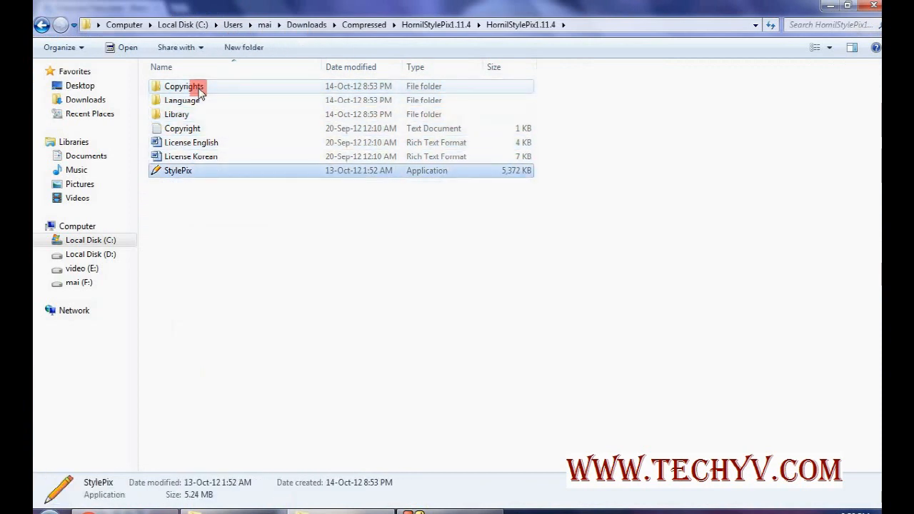
mouse_move(178, 170)
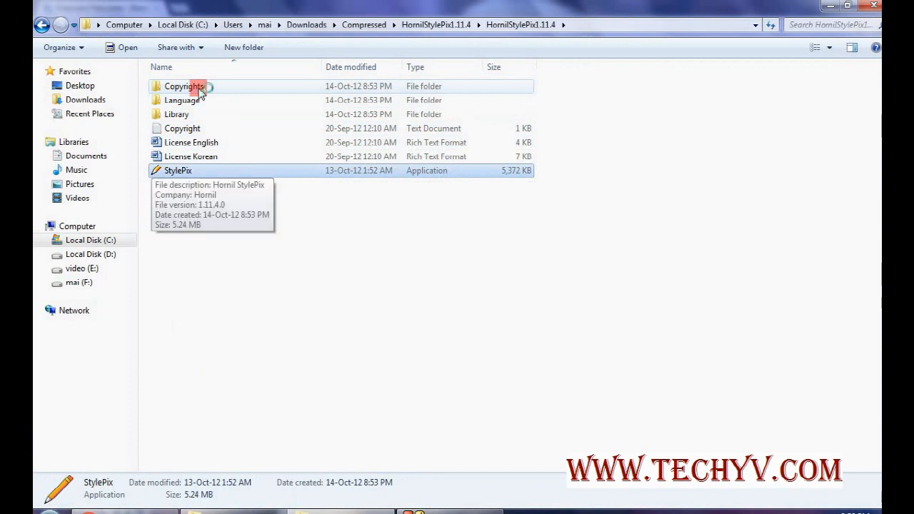
double_click(178, 170)
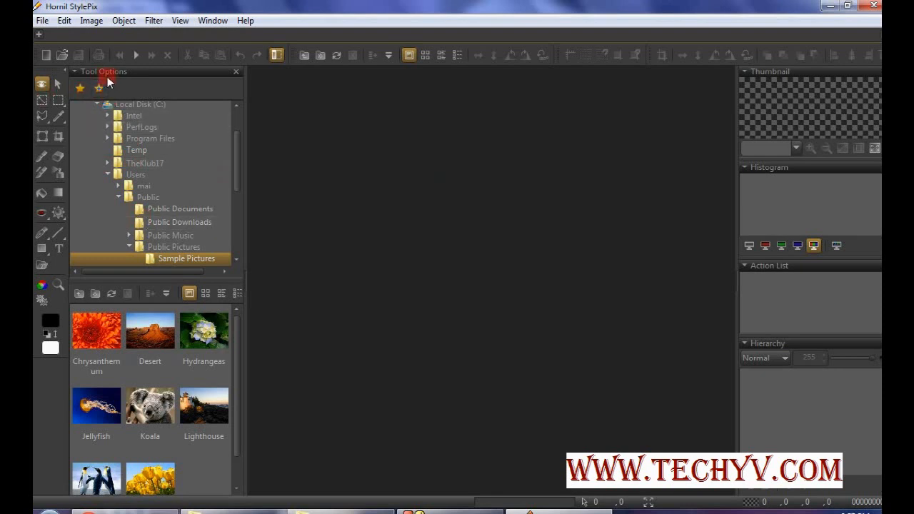
Collapse and restore the browser panel, scroll the thumbnails, and preview the Penguins photo
click(235, 71)
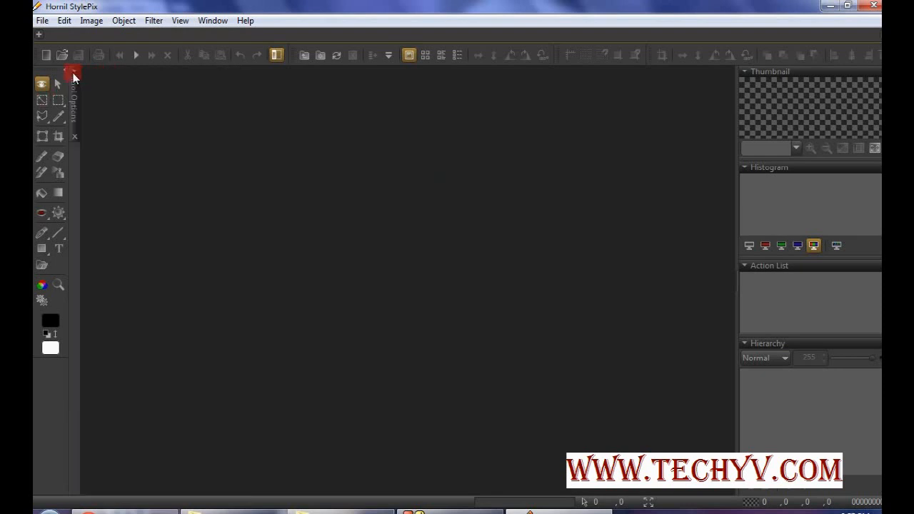
click(73, 78)
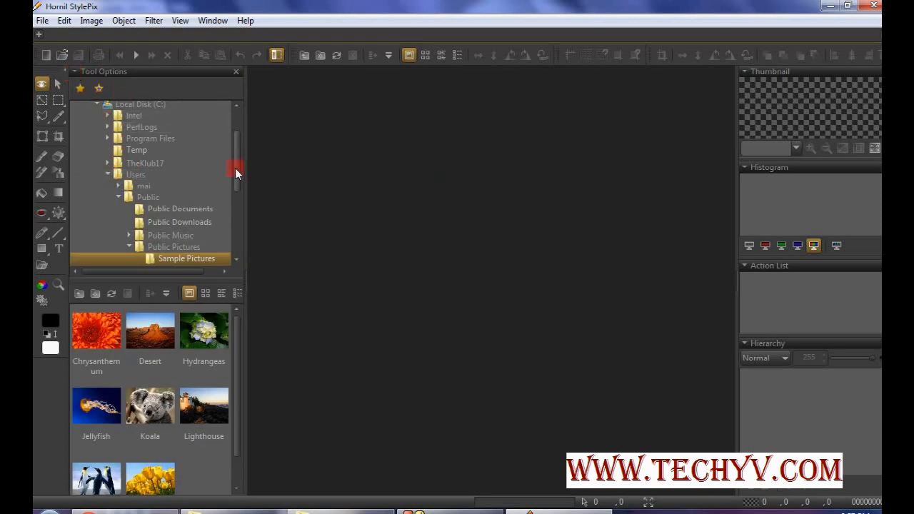
scroll(down, 3)
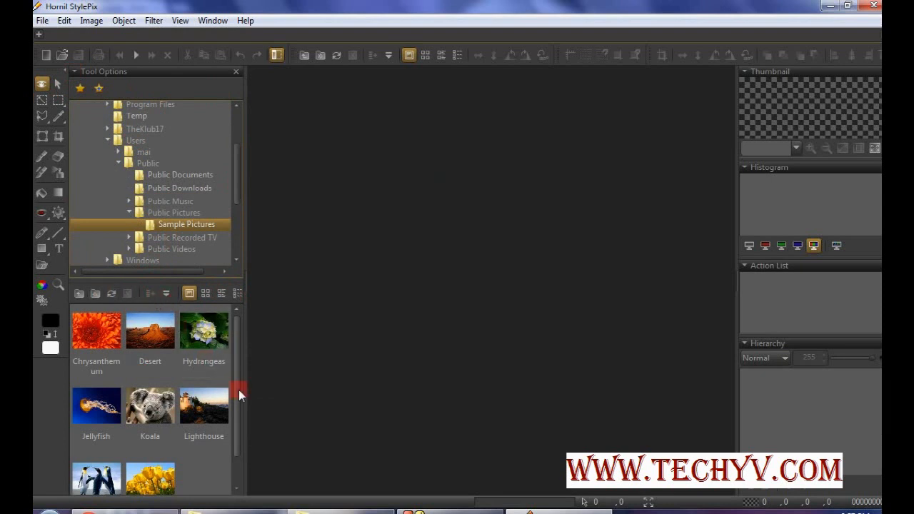
scroll(down, 3)
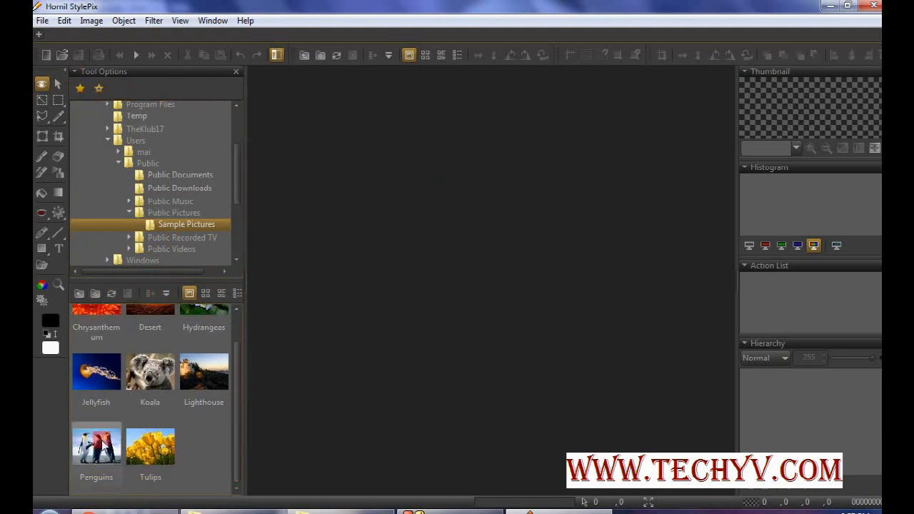
click(96, 445)
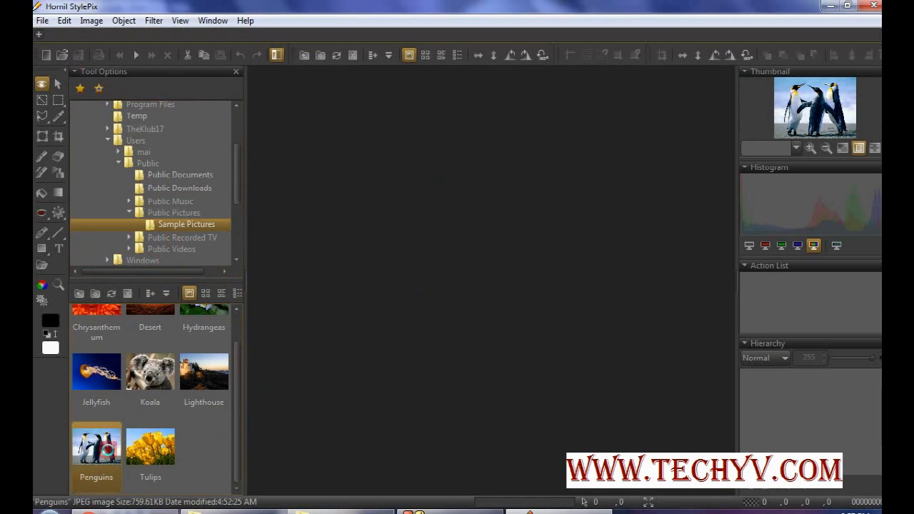
Open Penguins.jpg, switch to the region selection tool, and choose a selection Mode
double_click(96, 445)
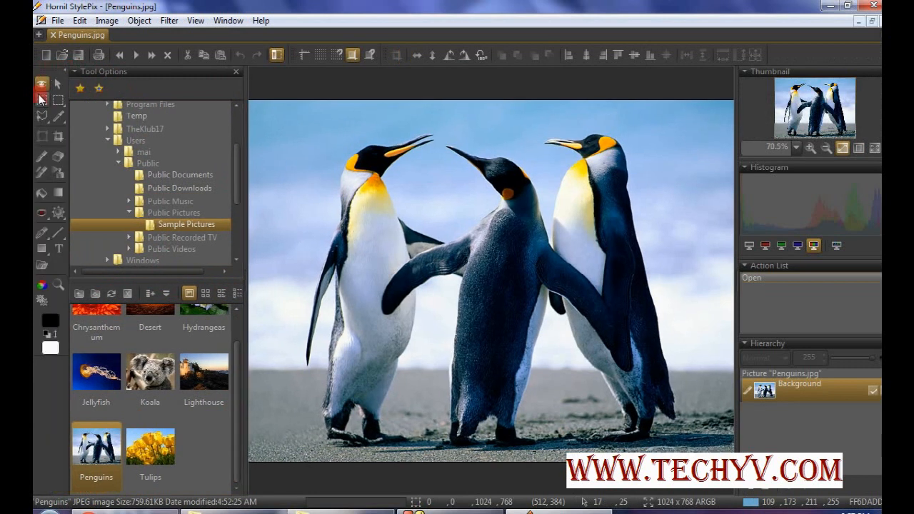
mouse_move(43, 86)
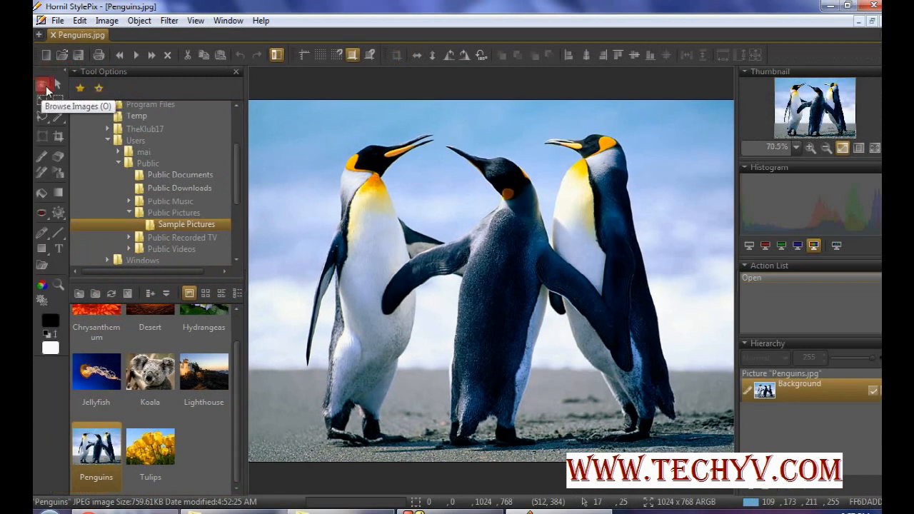
mouse_move(53, 100)
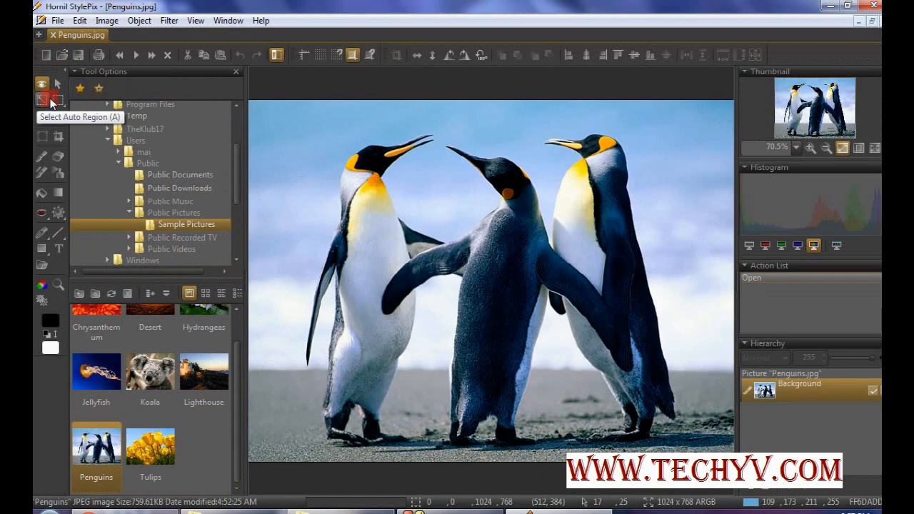
click(40, 119)
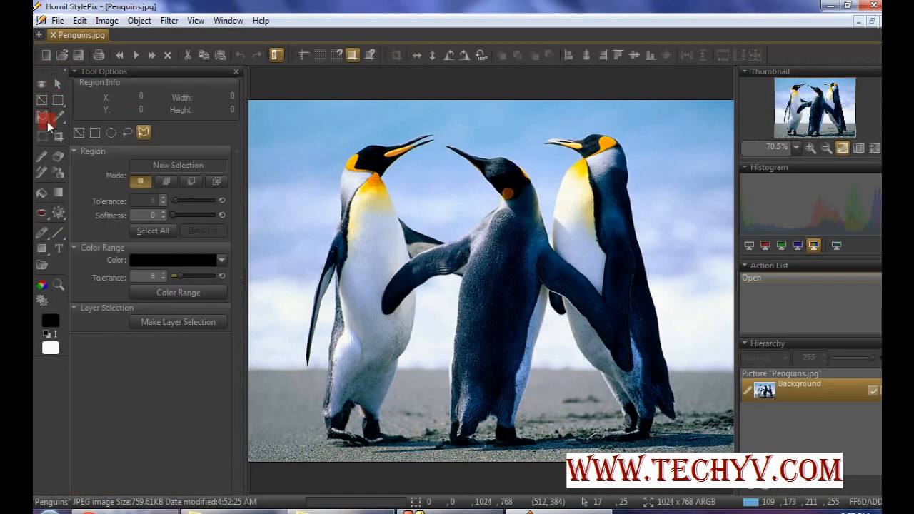
mouse_move(78, 132)
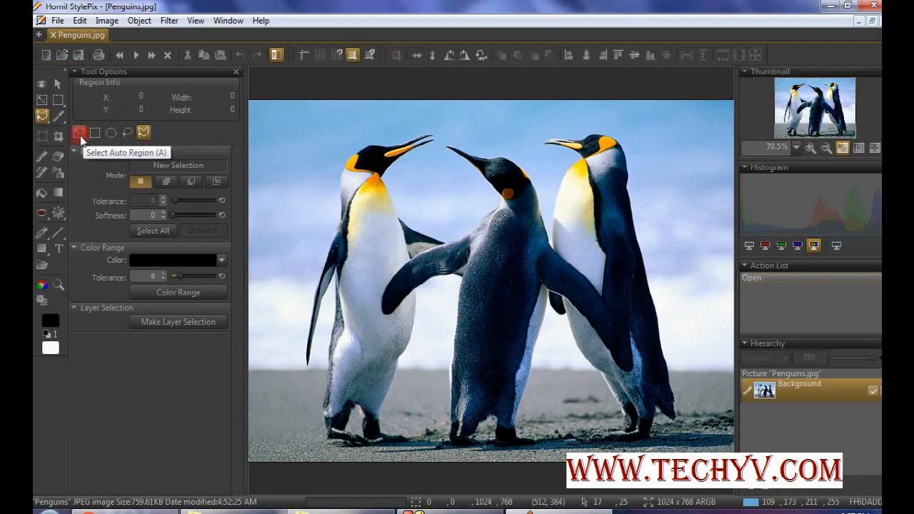
mouse_move(129, 133)
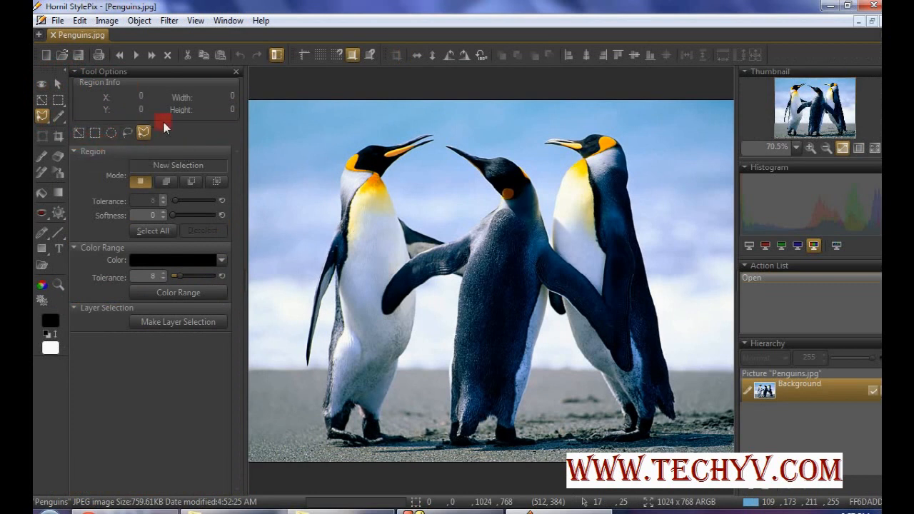
mouse_move(193, 181)
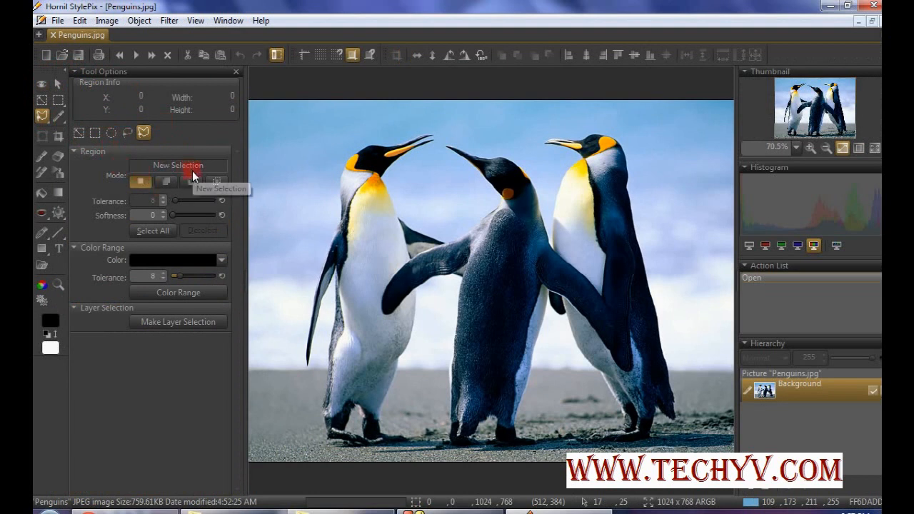
click(166, 181)
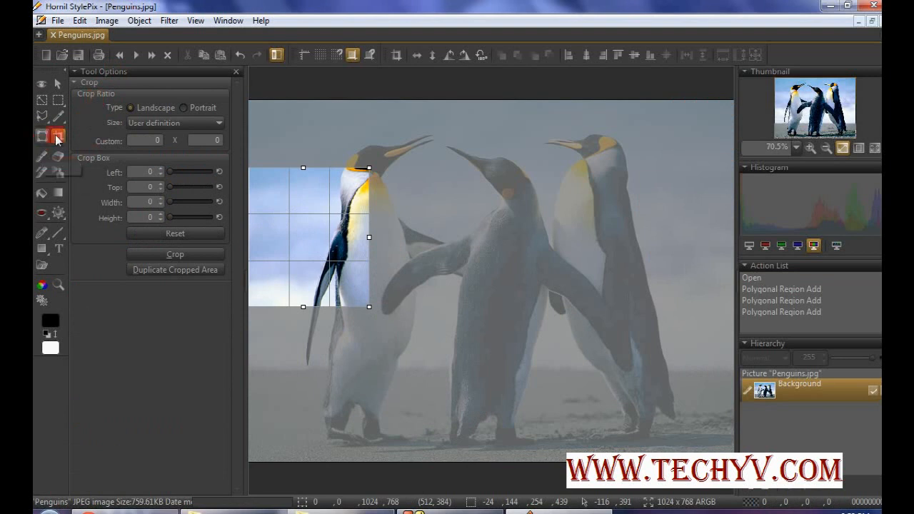
Switch to the Crop tool to box the left penguin
click(41, 154)
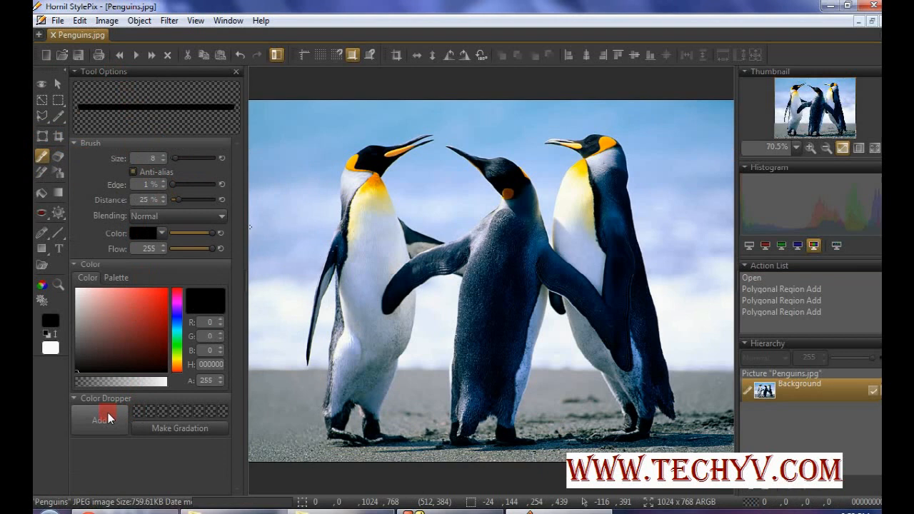
mouse_move(43, 235)
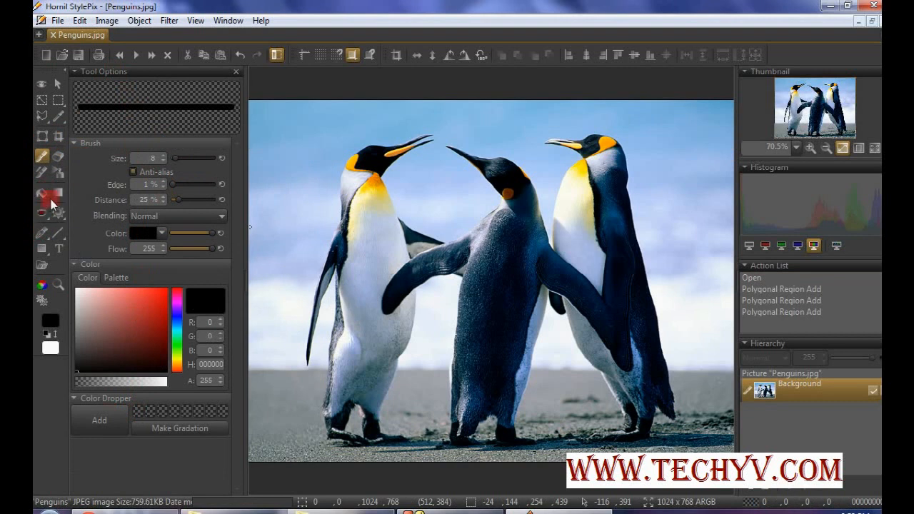
mouse_move(58, 193)
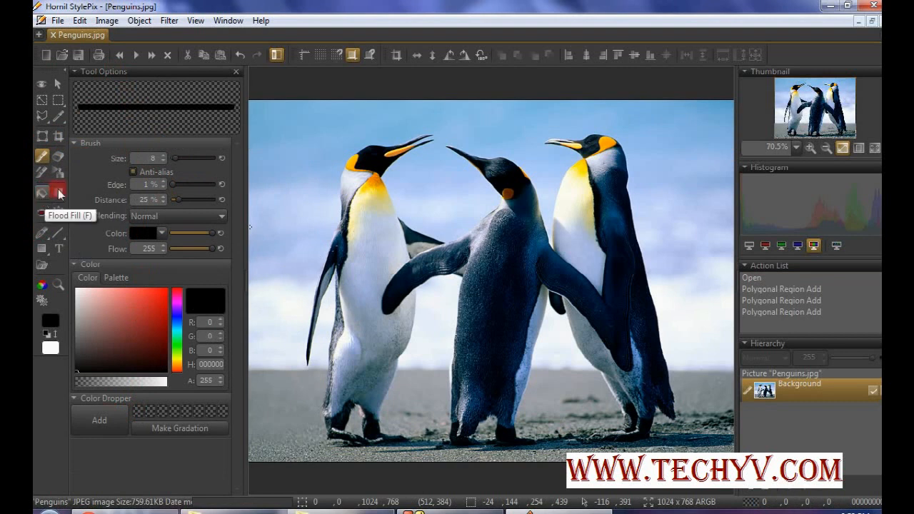
mouse_move(59, 194)
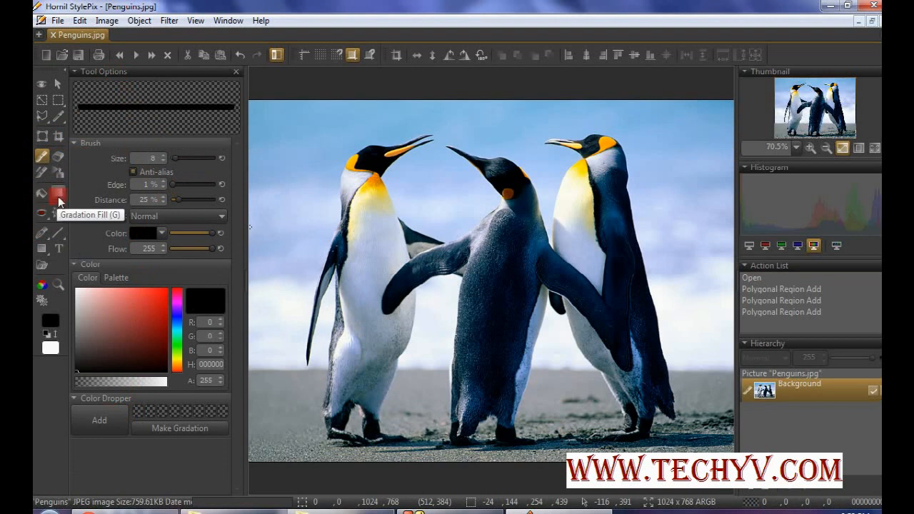
mouse_move(58, 213)
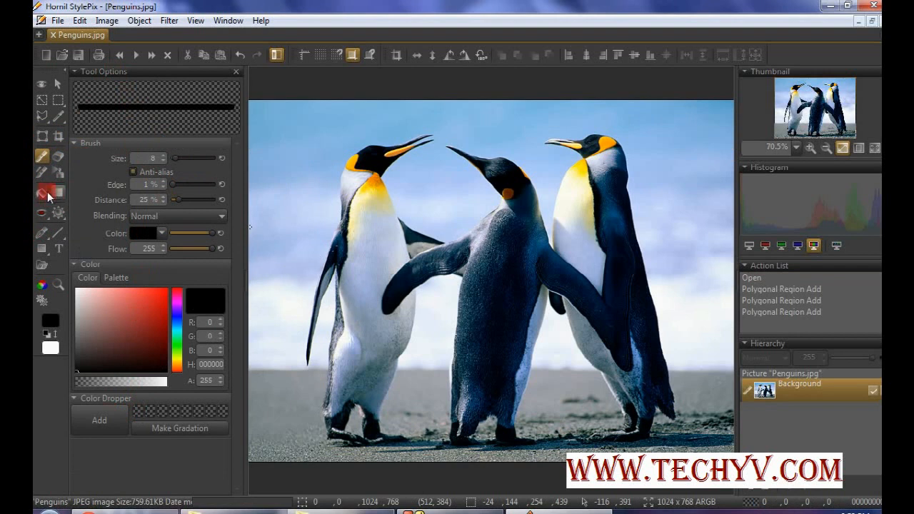
mouse_move(43, 216)
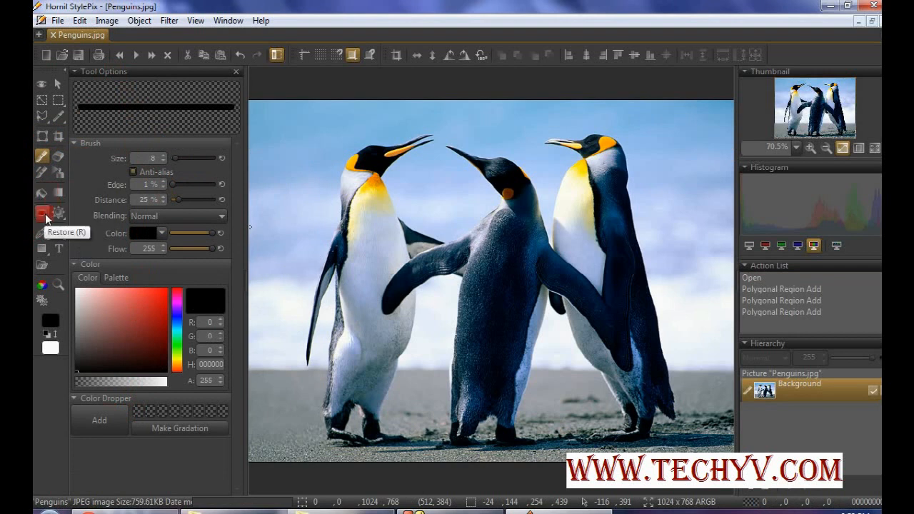
Try the Restore and Enhance brush tools from the toolbox
click(41, 227)
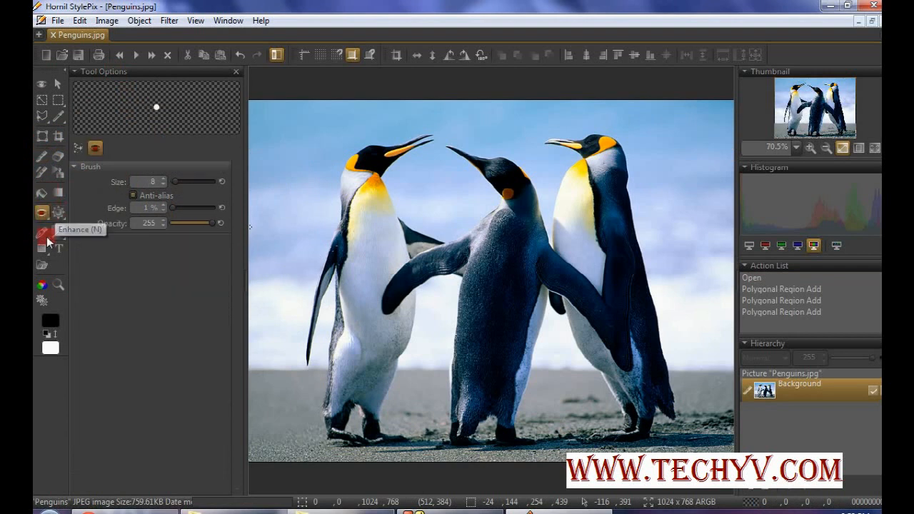
click(58, 248)
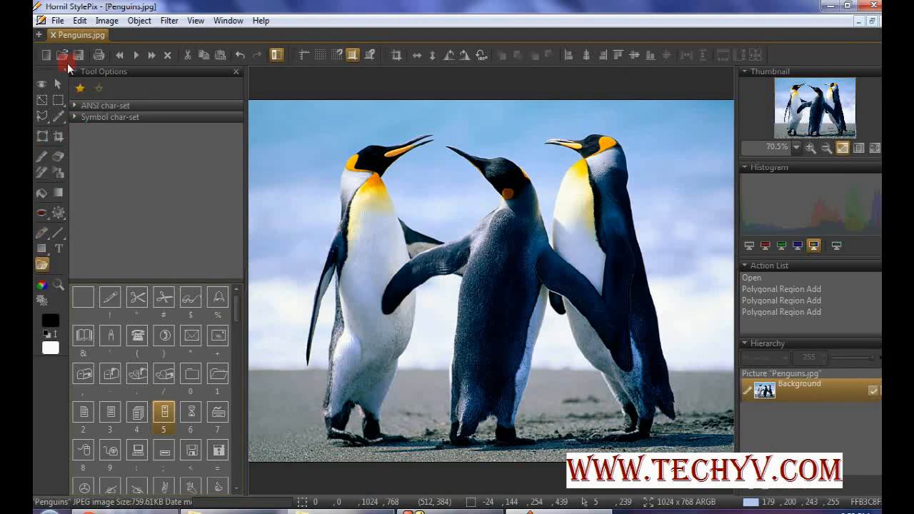
mouse_move(778, 122)
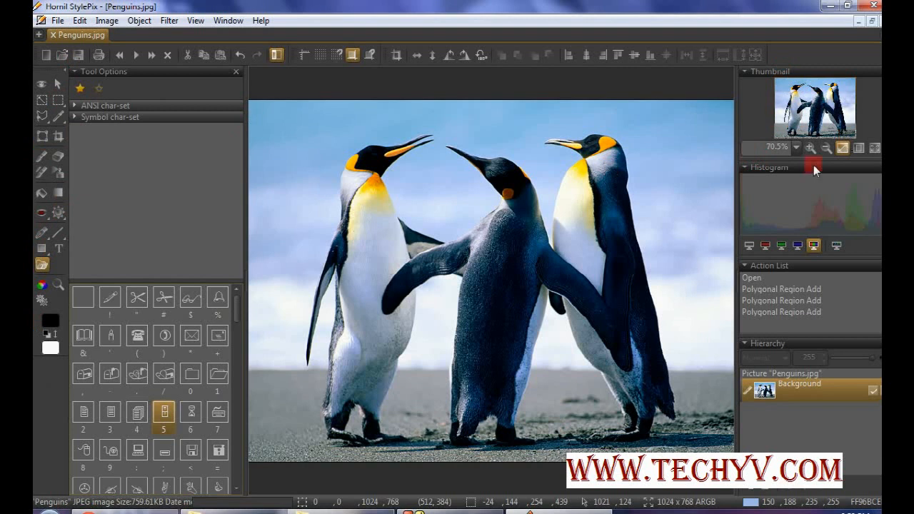
mouse_move(841, 194)
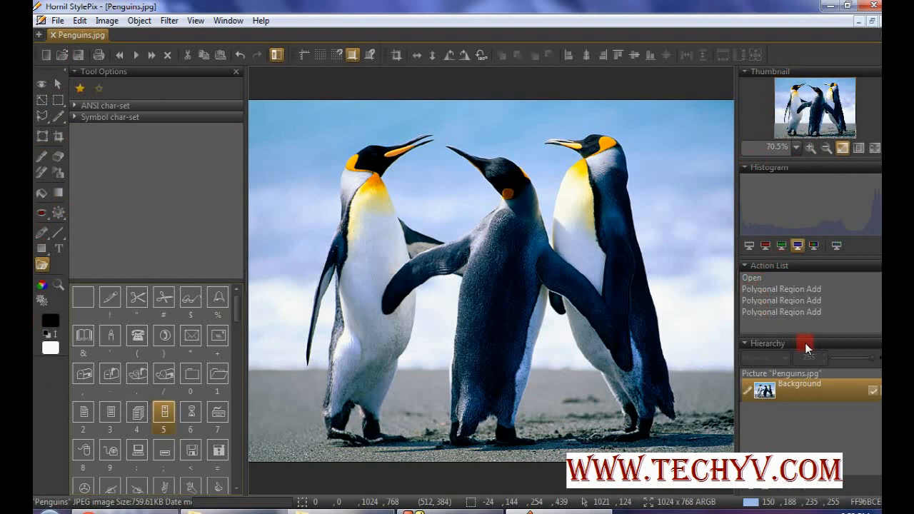
Collapse and re-expand the layer Hierarchy panel
click(748, 342)
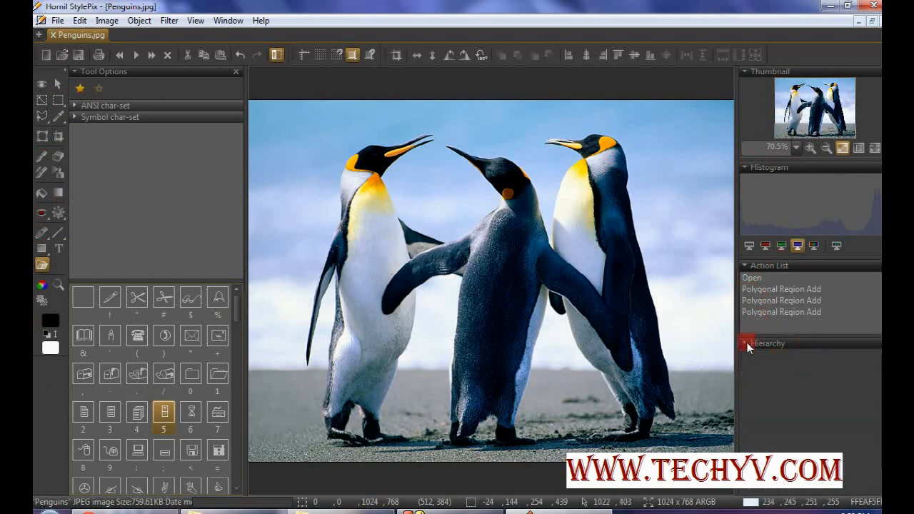
click(748, 343)
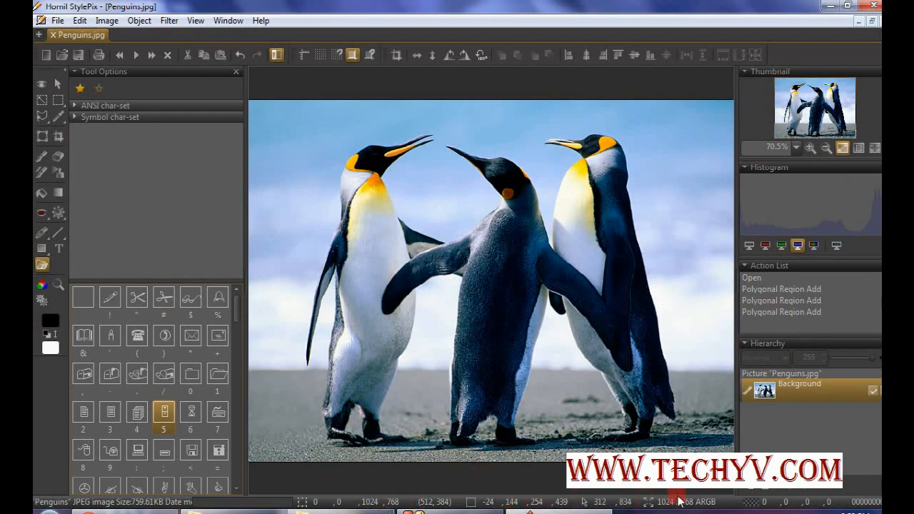
mouse_move(839, 507)
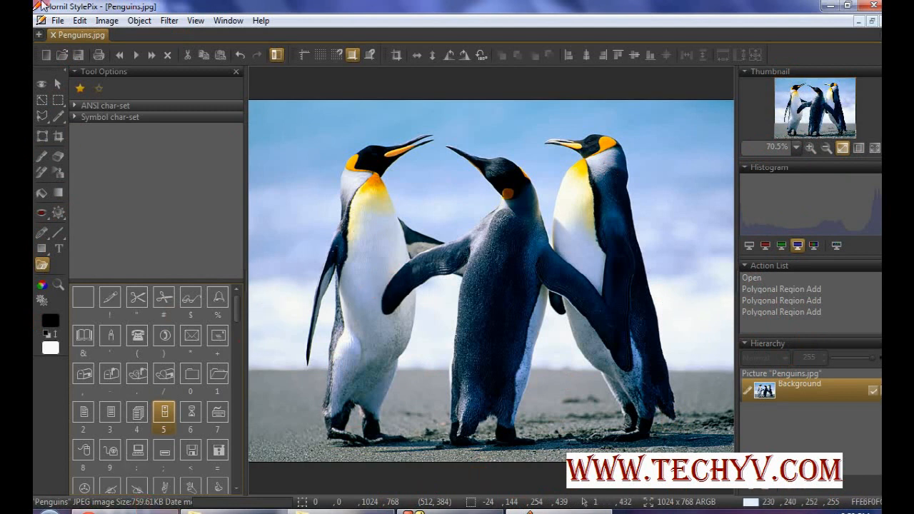
click(79, 20)
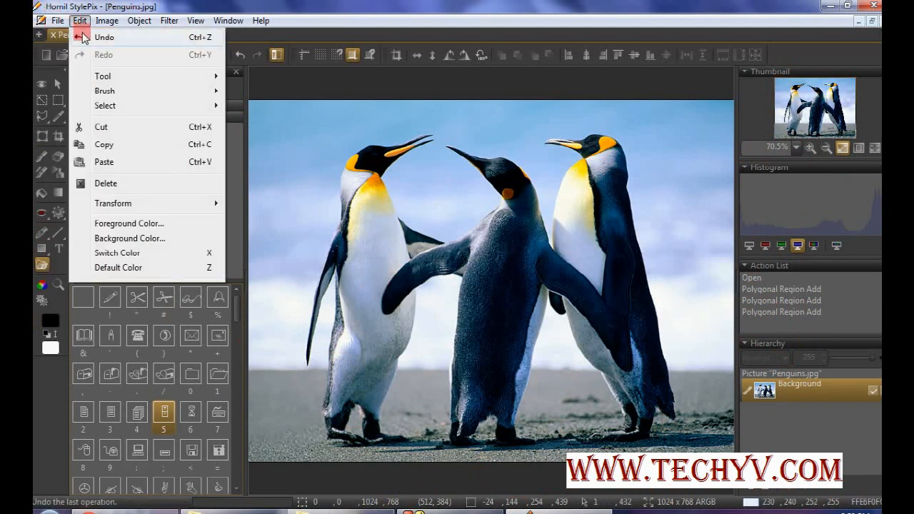
click(57, 20)
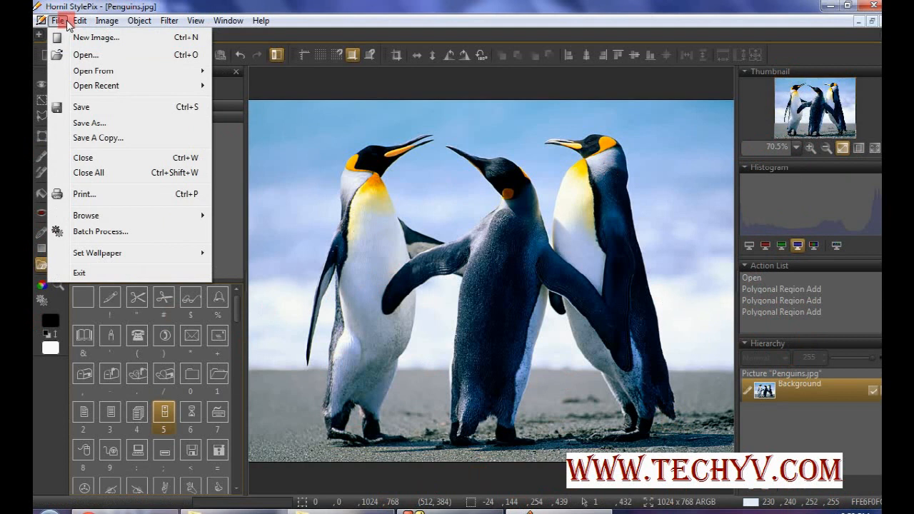
mouse_move(83, 158)
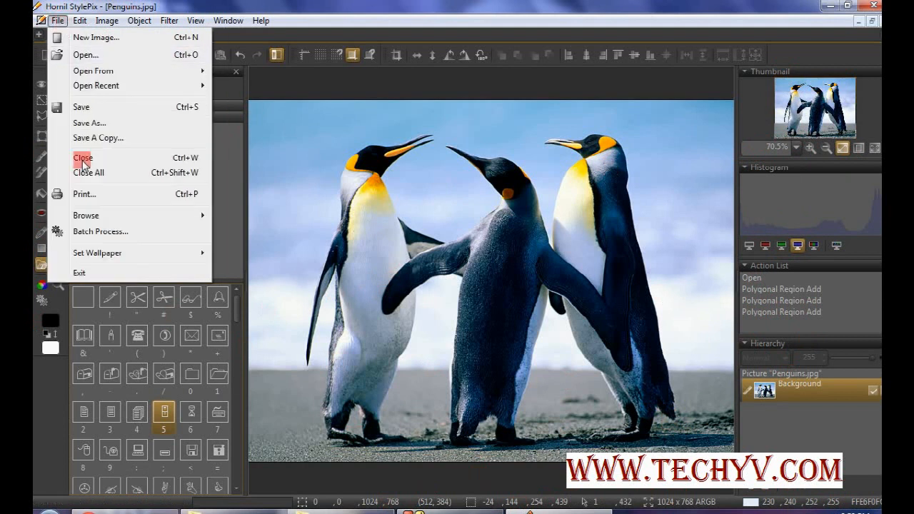
mouse_move(107, 107)
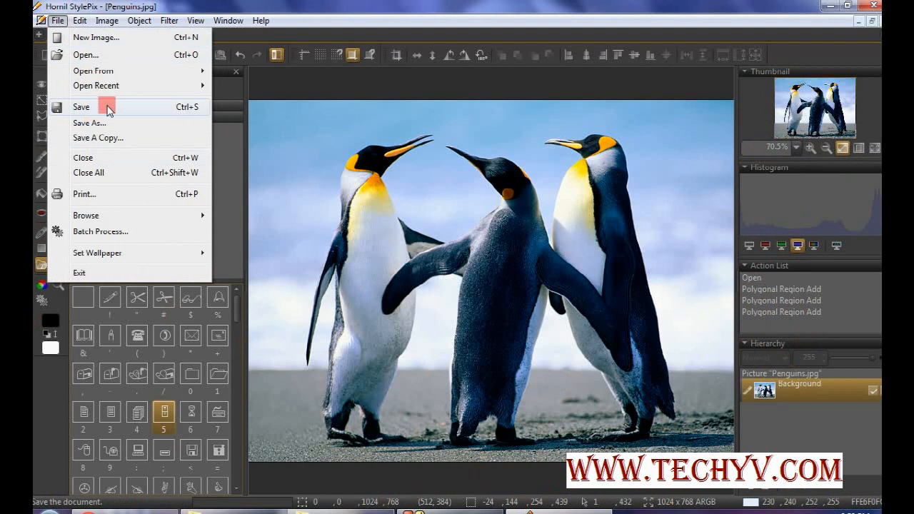
mouse_move(91, 245)
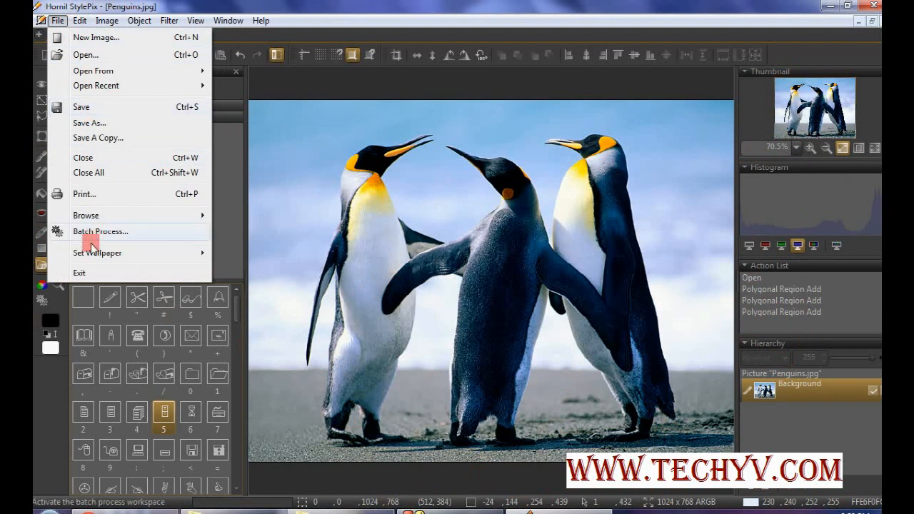
mouse_move(98, 253)
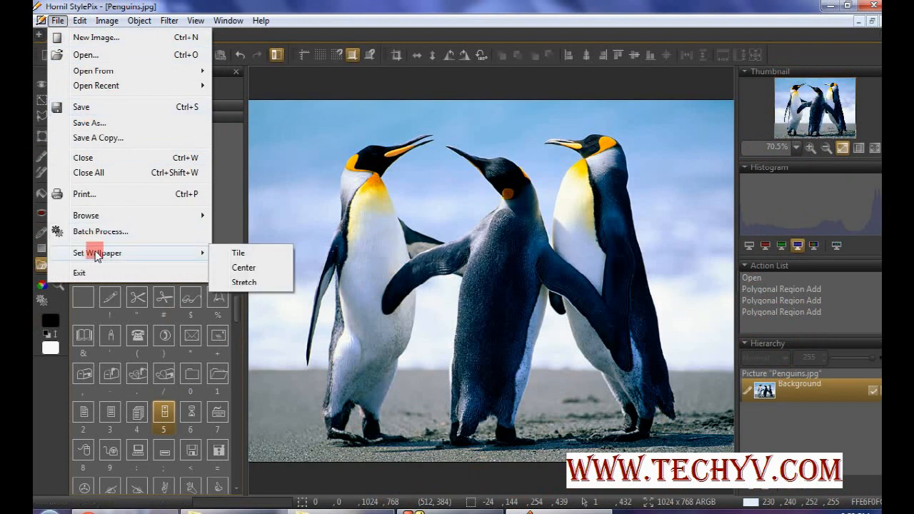
mouse_move(86, 54)
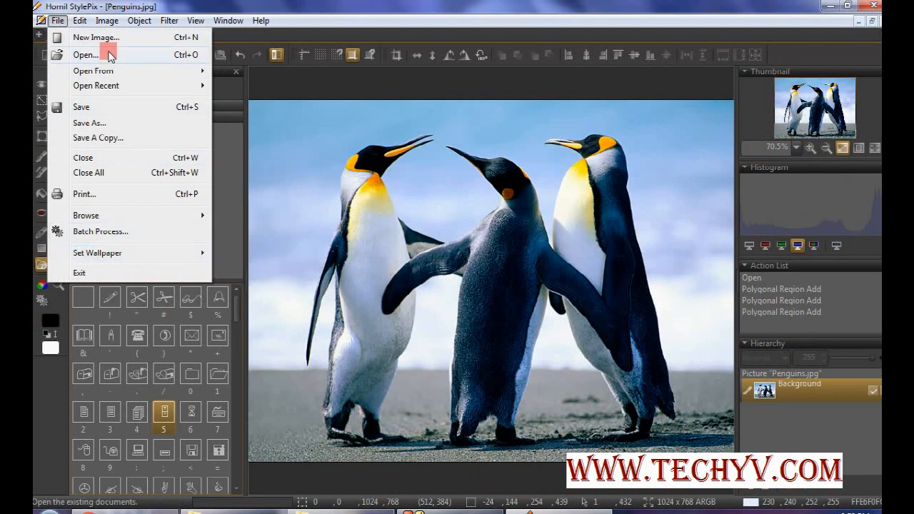
click(106, 20)
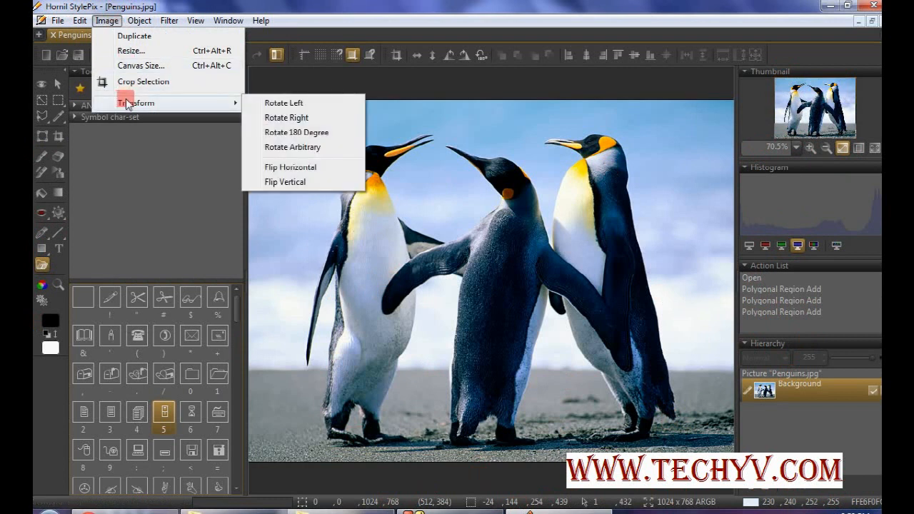
click(139, 20)
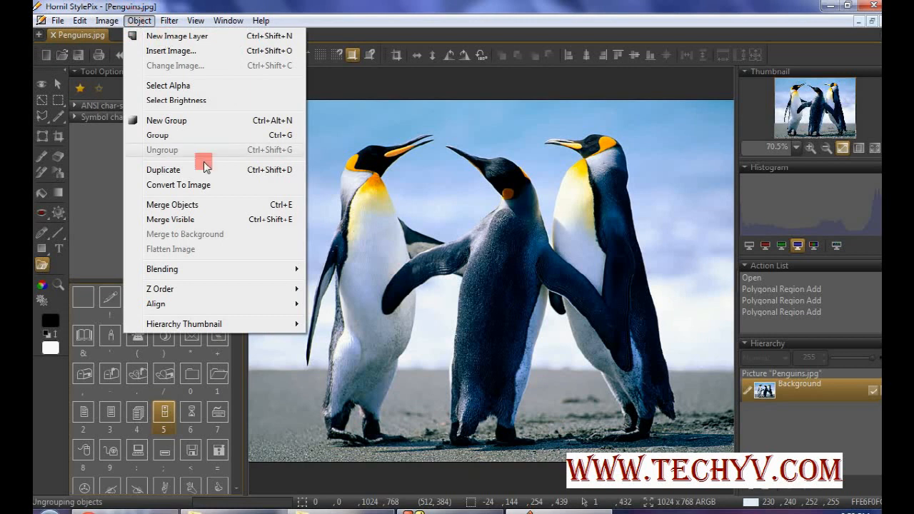
mouse_move(170, 219)
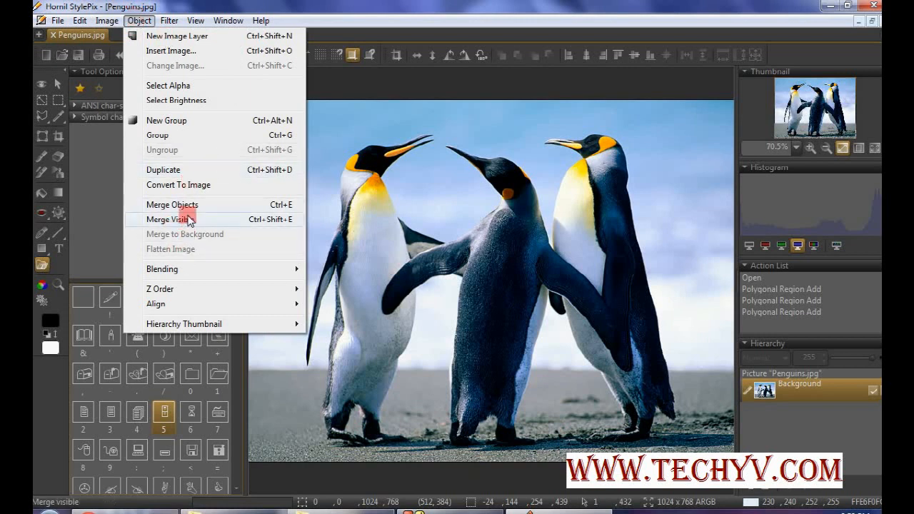
click(169, 20)
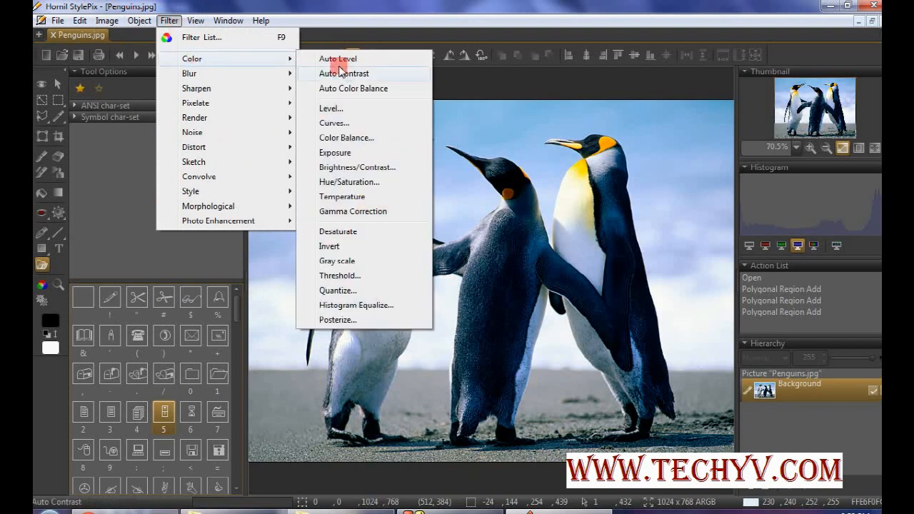
Apply Filter > Color > Auto Level, reopen the Filter menu, and move to the View menu
click(338, 58)
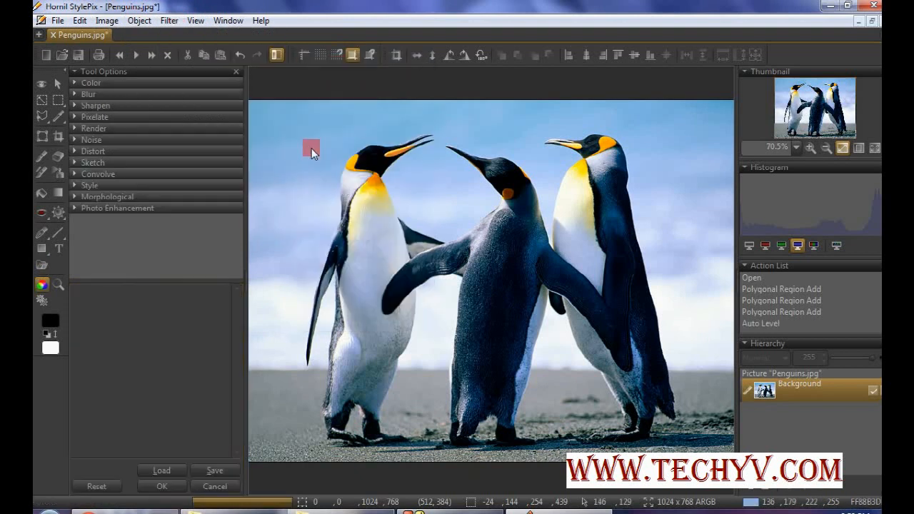
click(168, 20)
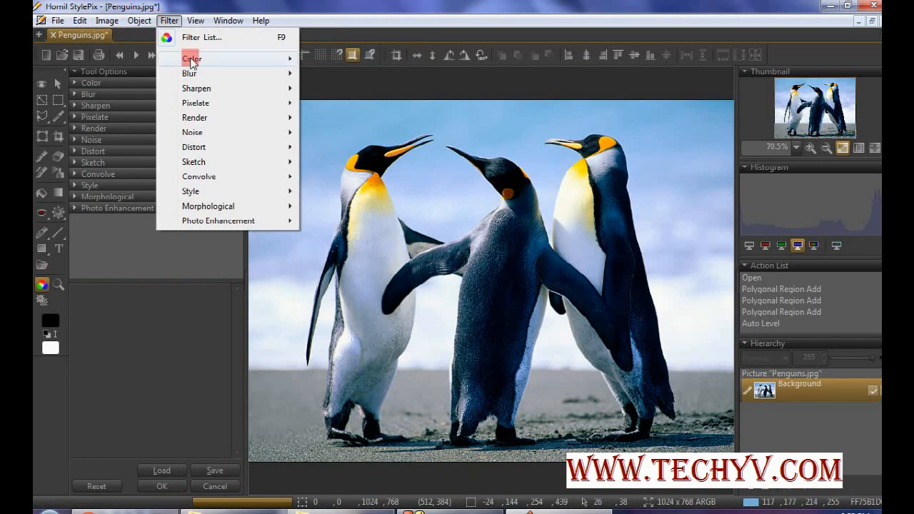
mouse_move(169, 36)
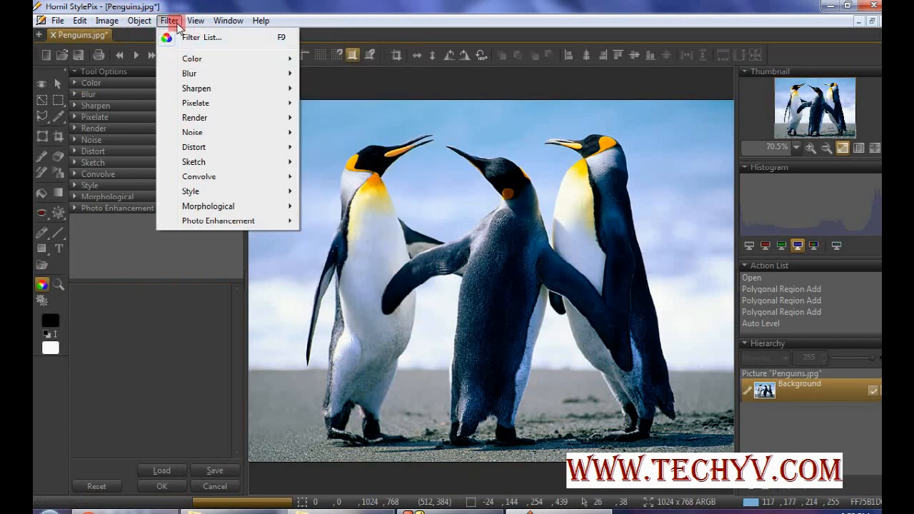
mouse_move(202, 176)
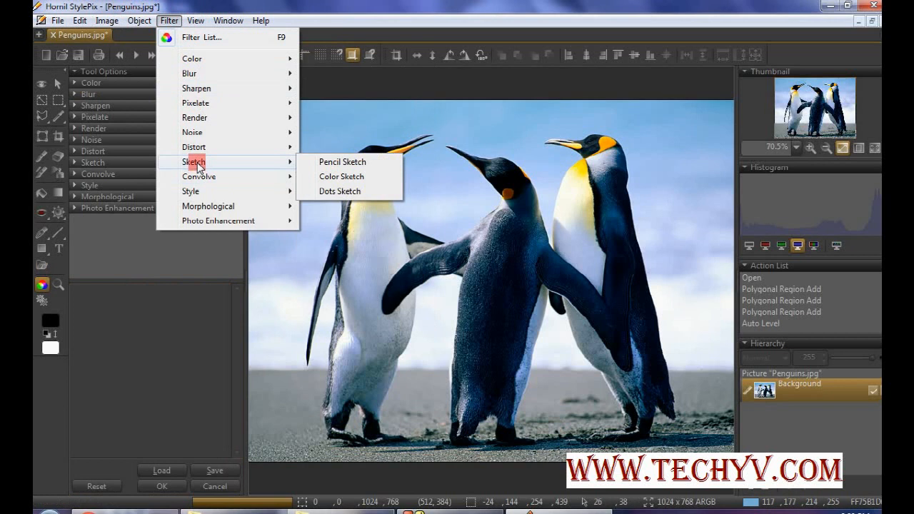
click(195, 20)
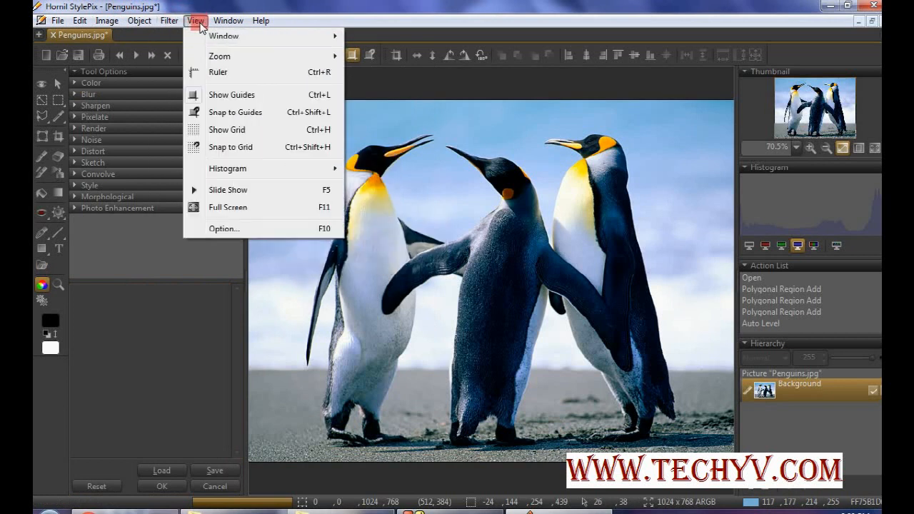
mouse_move(229, 20)
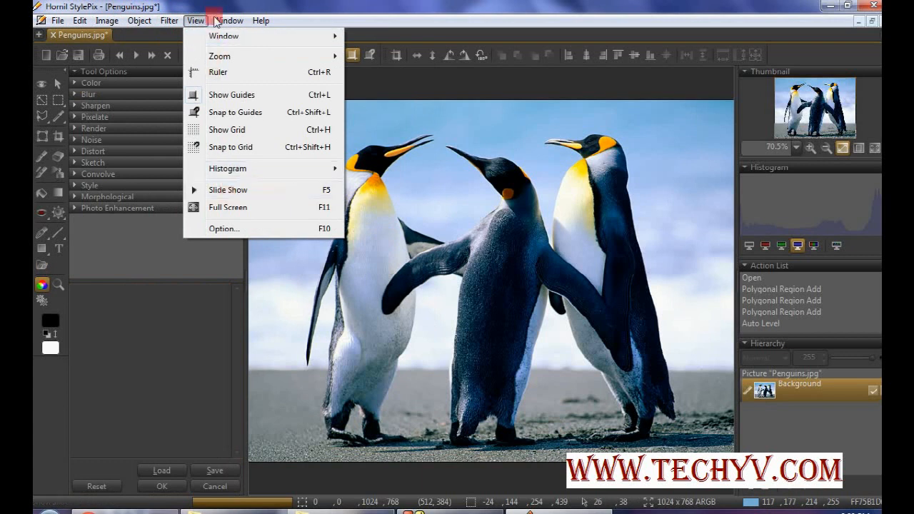
click(228, 20)
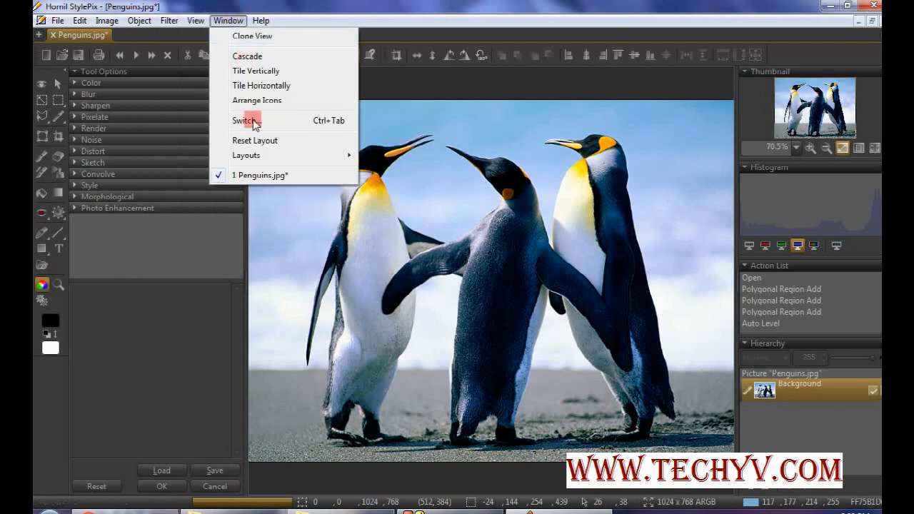
click(195, 20)
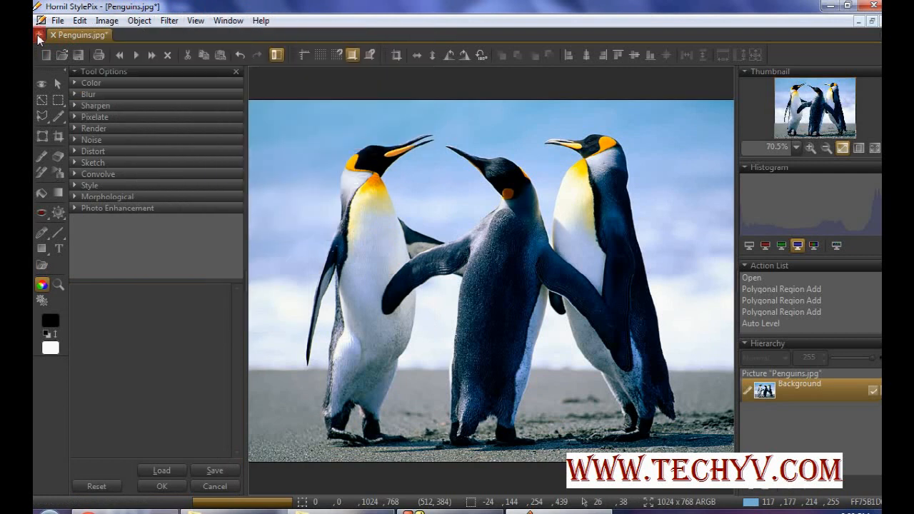
click(46, 55)
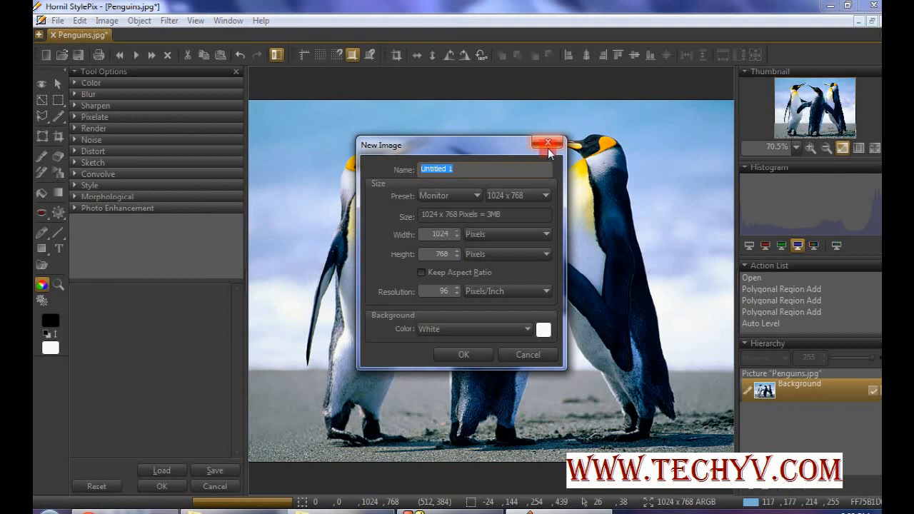
click(548, 144)
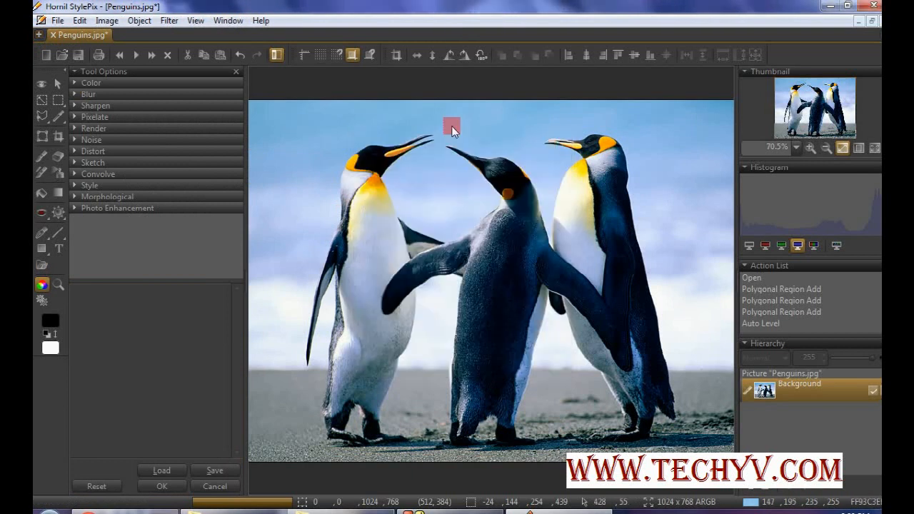